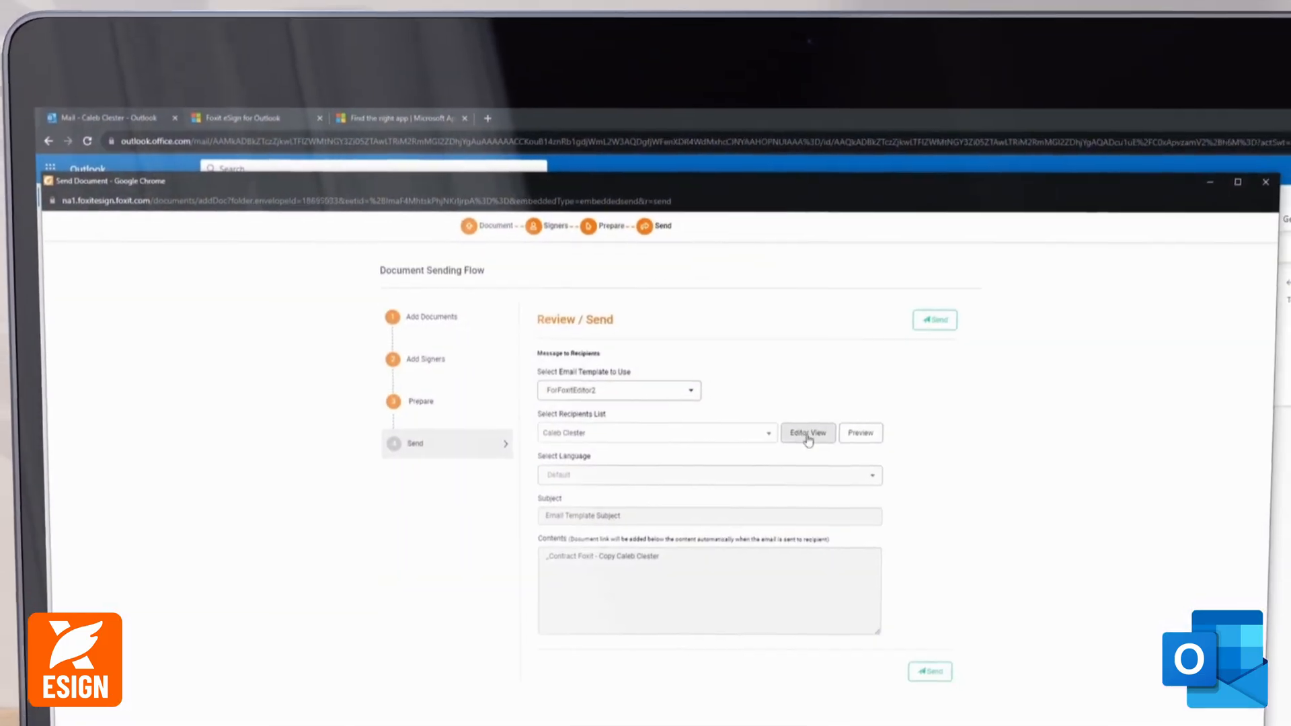
left_click(806, 433)
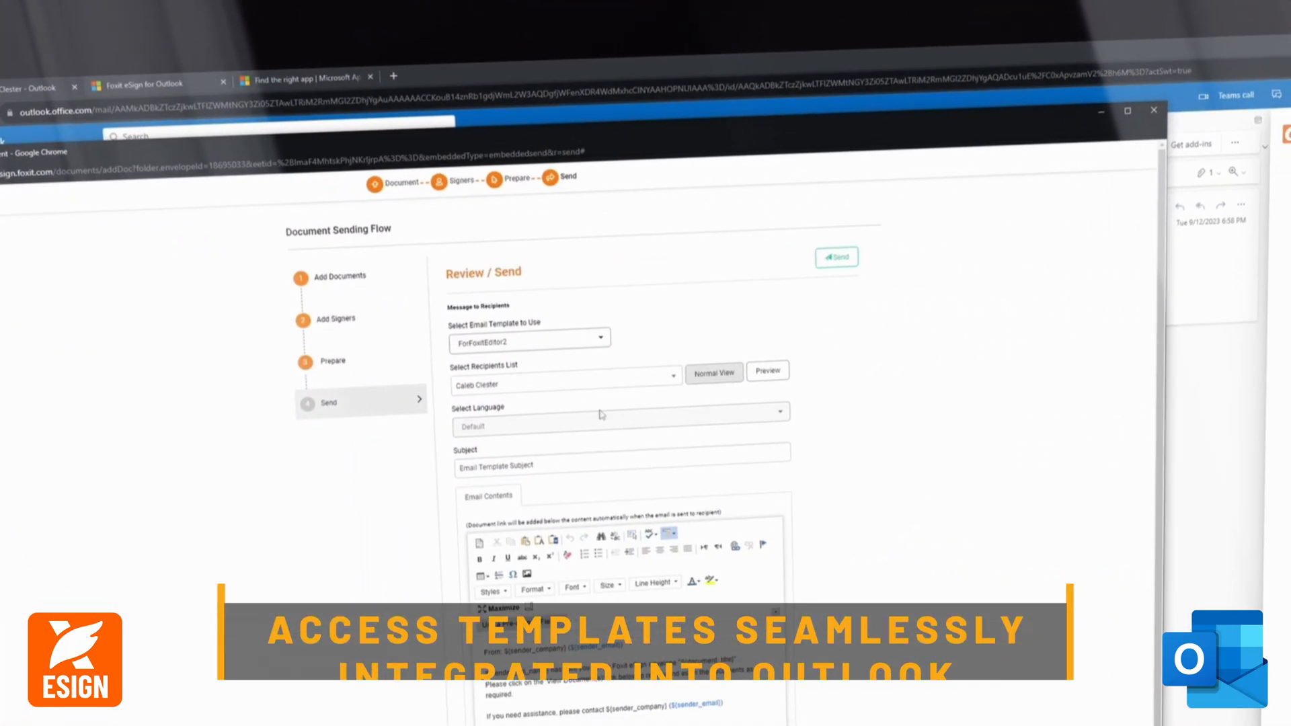